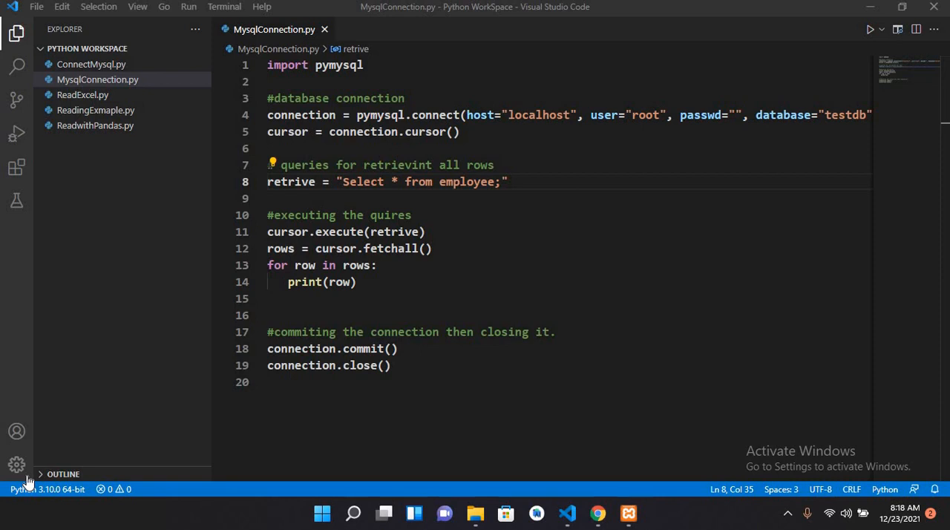
mouse_move(52, 414)
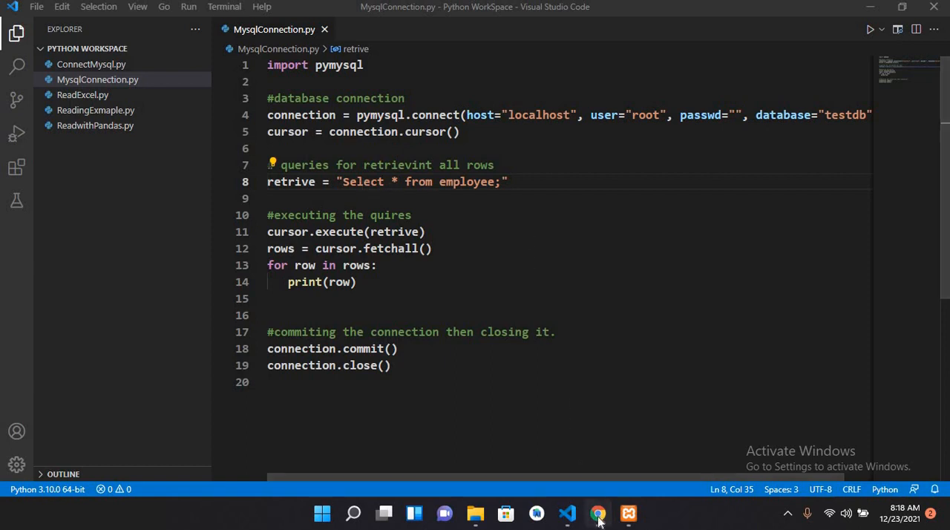
Check the employee table in phpMyAdmin and return to the Python script.
click(597, 514)
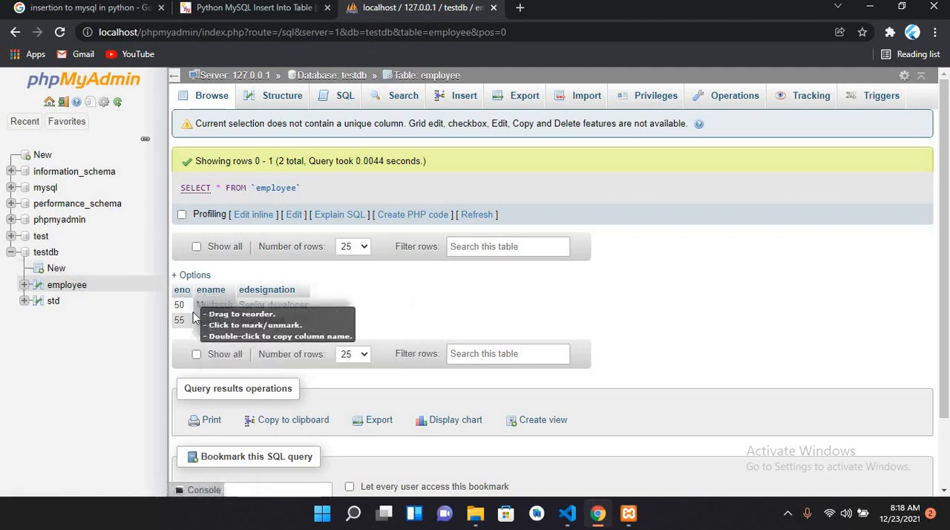
mouse_move(230, 321)
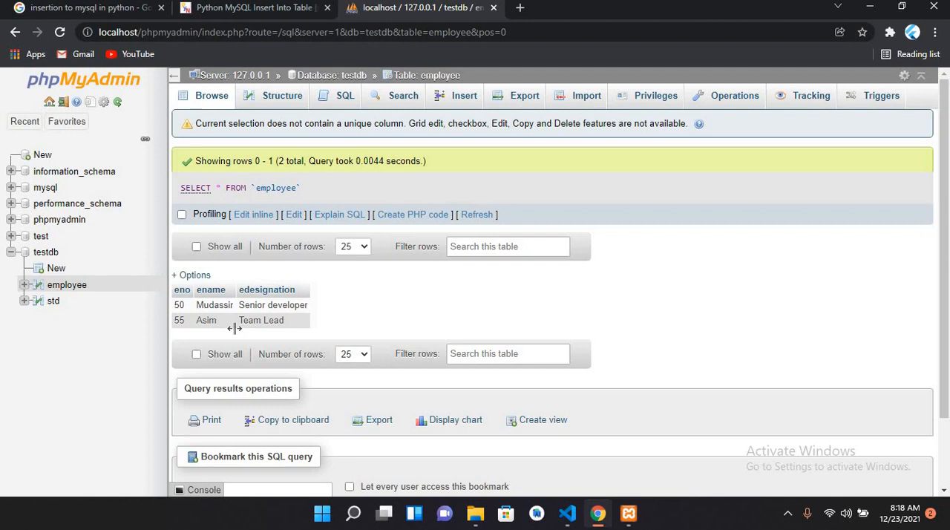
mouse_move(561, 337)
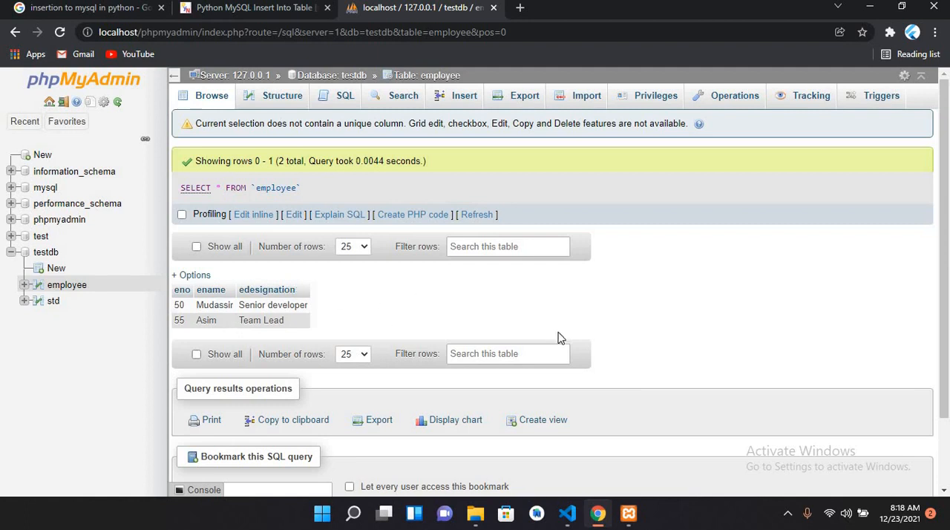
click(567, 514)
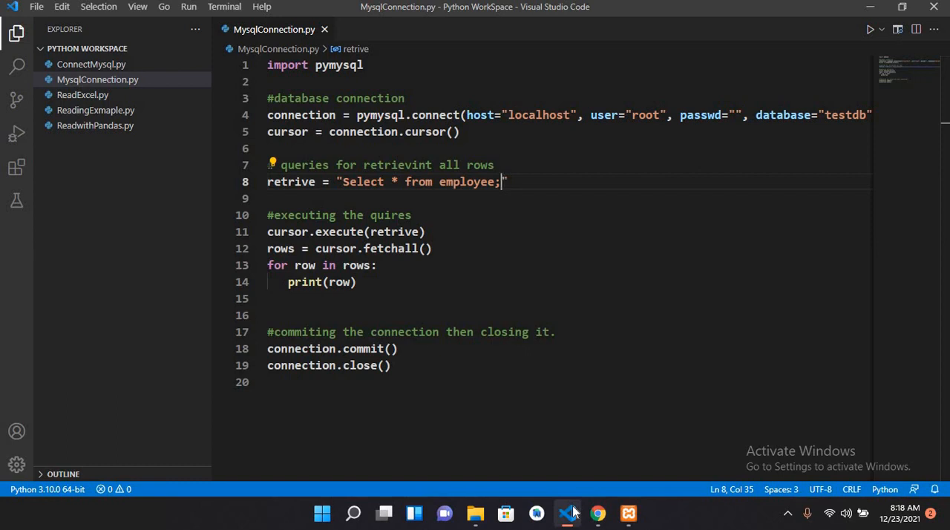
Delete the select query and begin an 'insert into employee (eno' statement in its place.
key(Backspace)
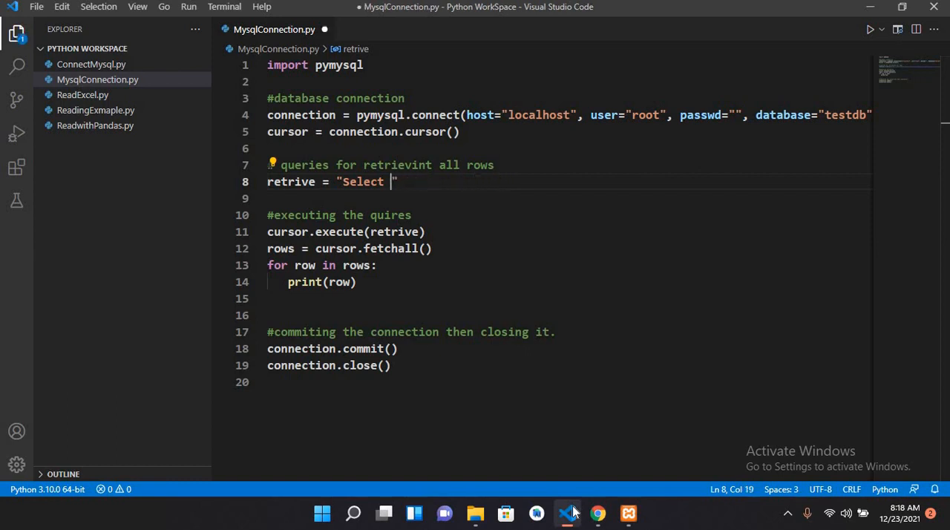
key(Backspace)
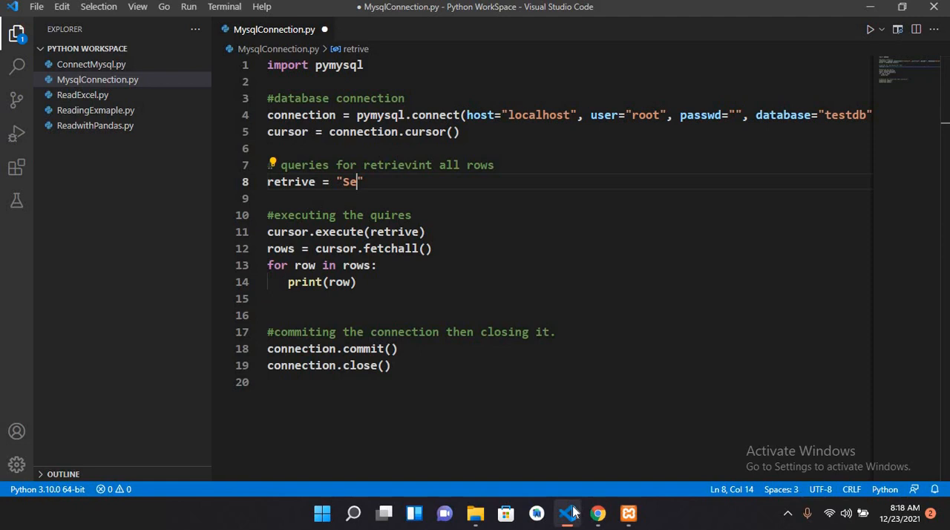
key(Backspace)
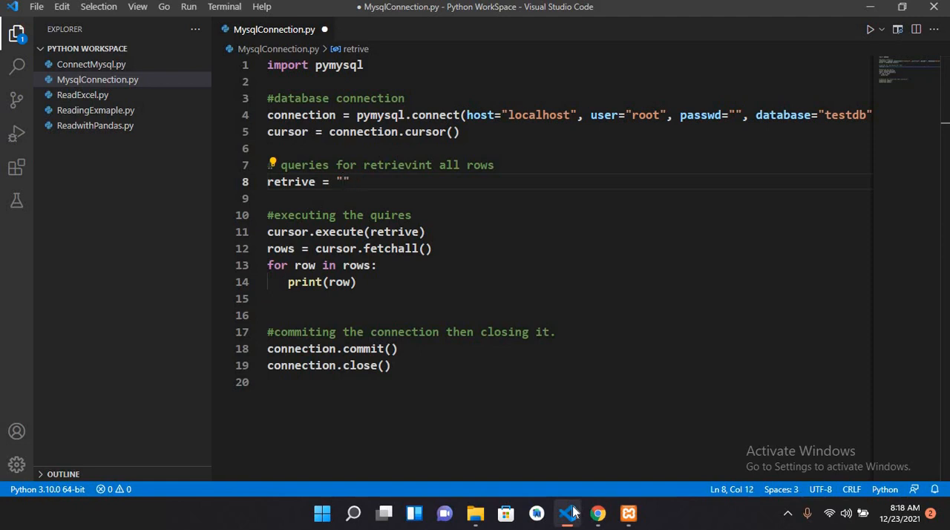
text(inset)
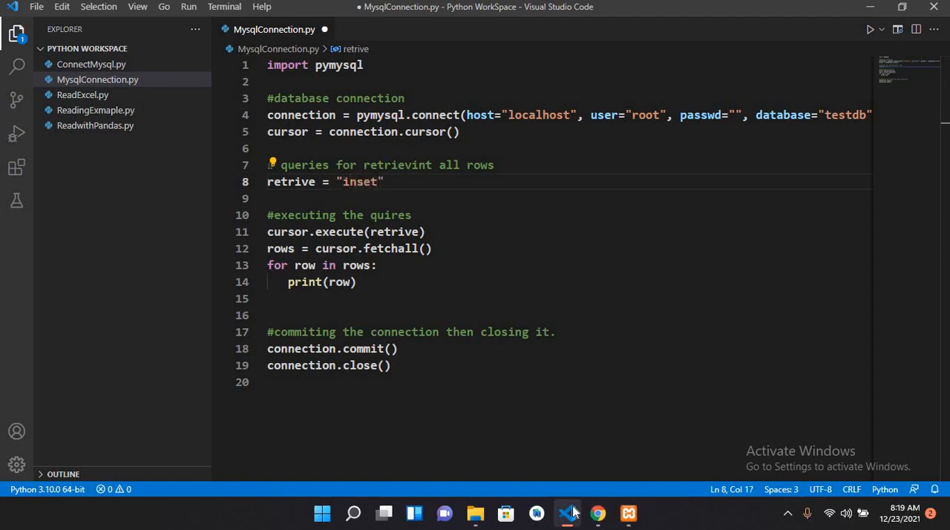
text(r)
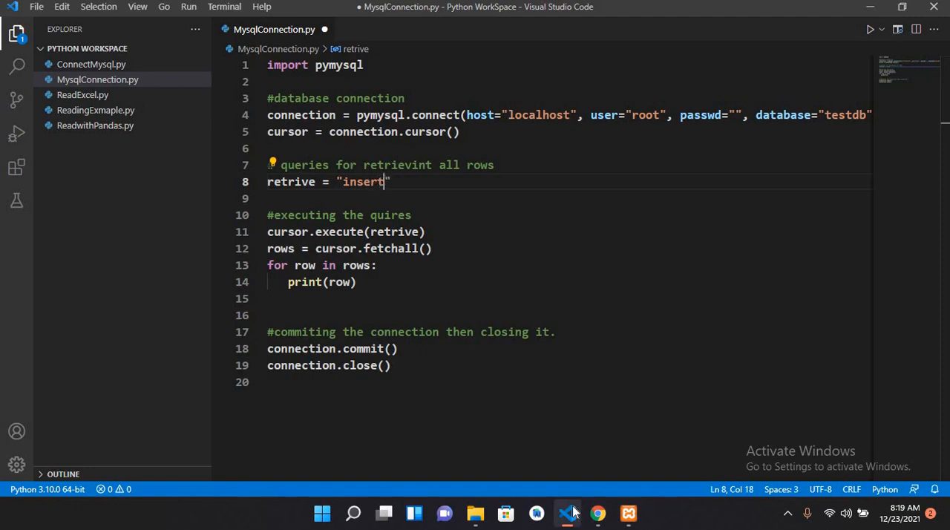
text(into emp)
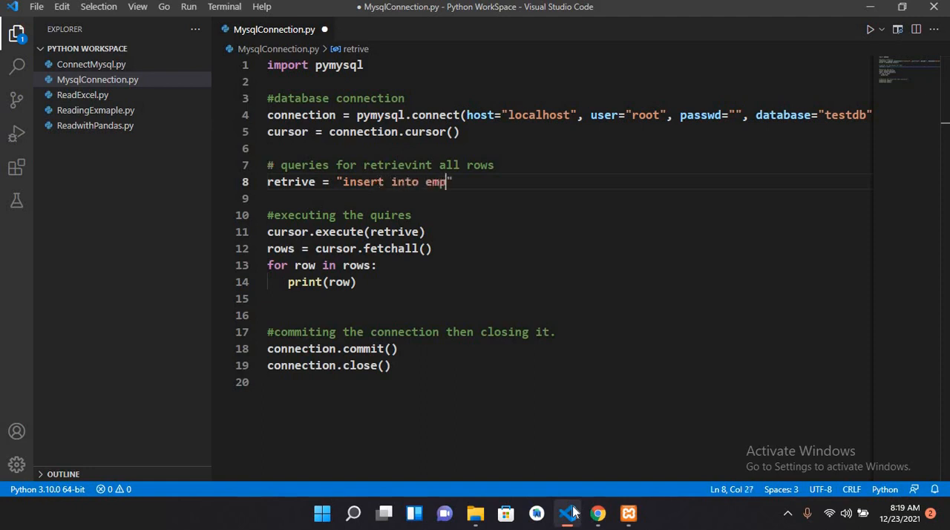
text(loyee)
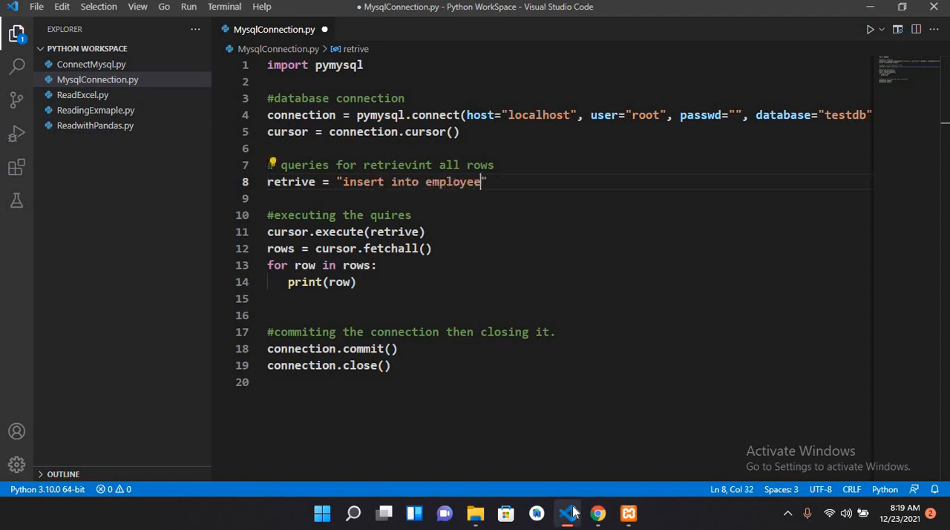
text(()
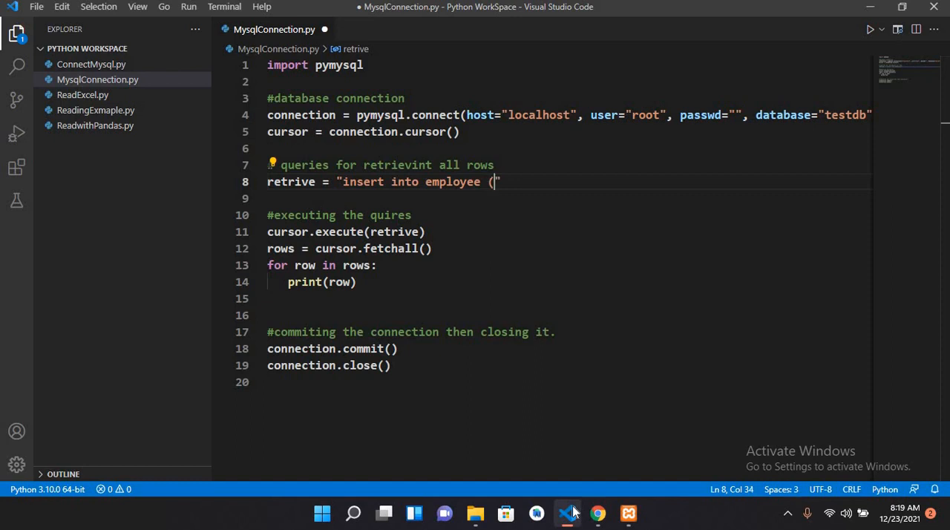
text(enc)
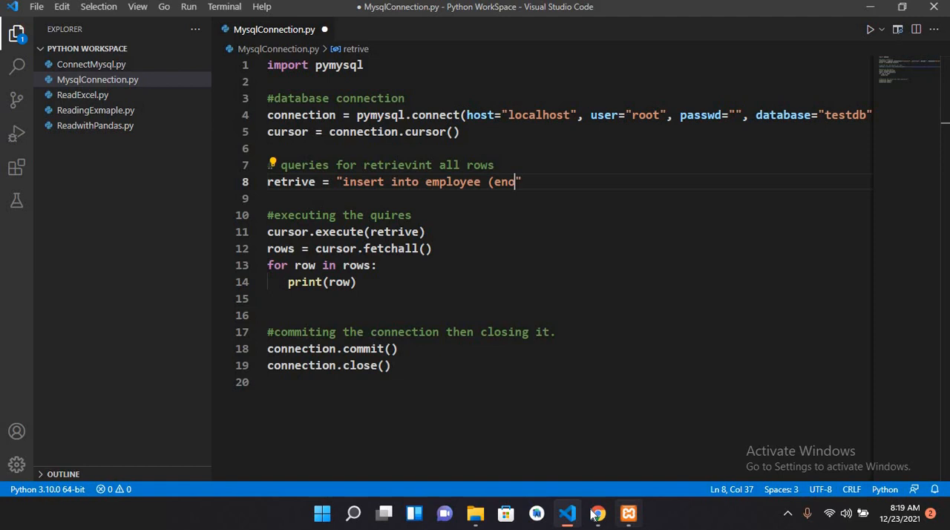
click(597, 514)
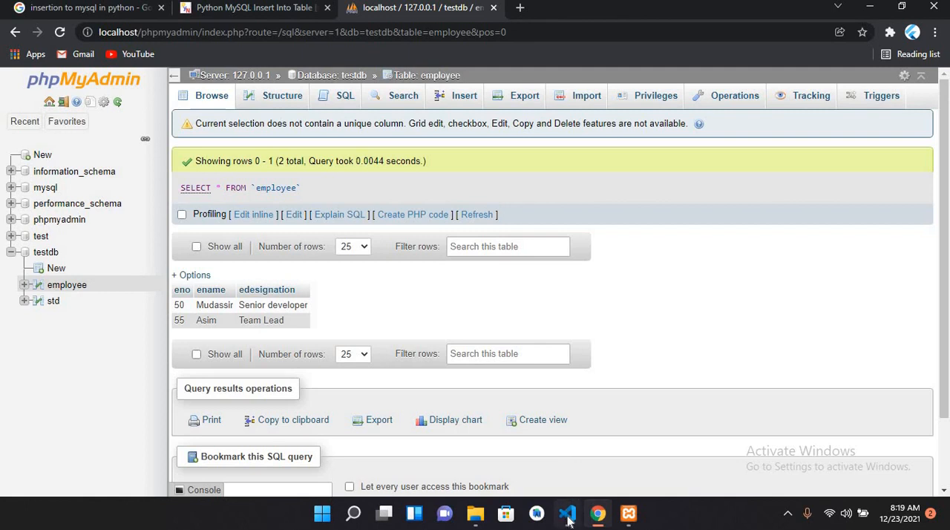
click(567, 513)
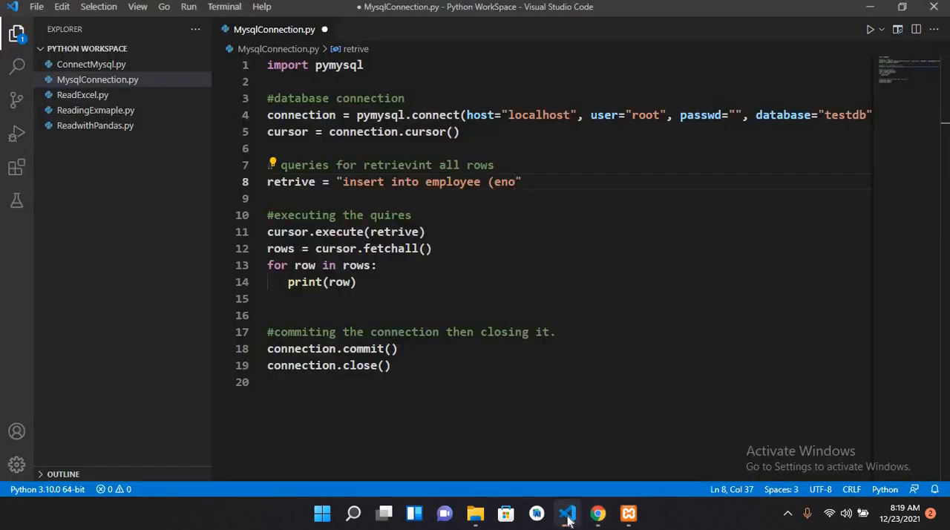
Complete the column list as eno, ename, edesignation, fixing the misspelling.
text(, ename)
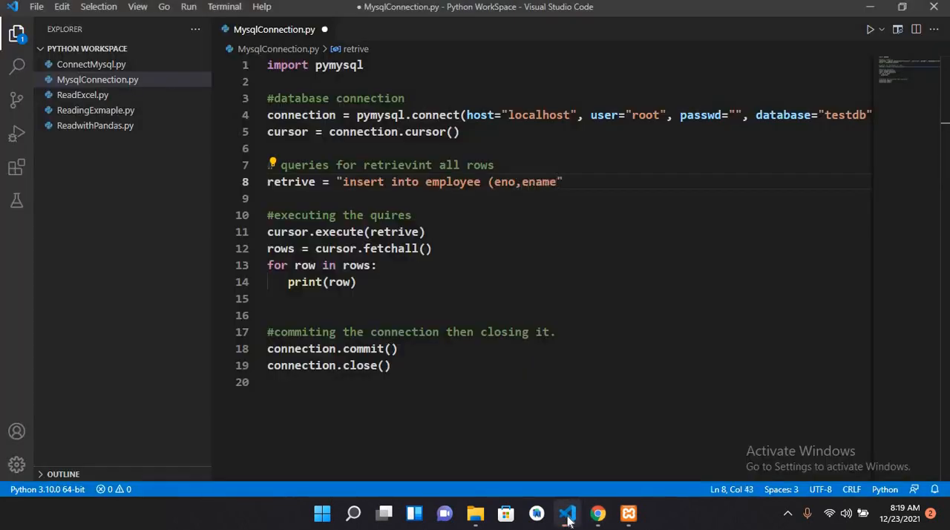
text(,eds)
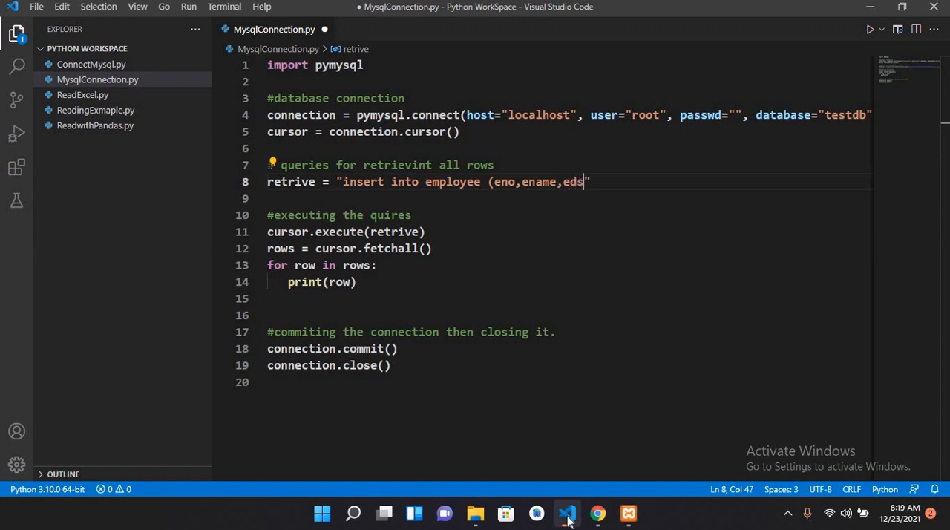
text(ignation)
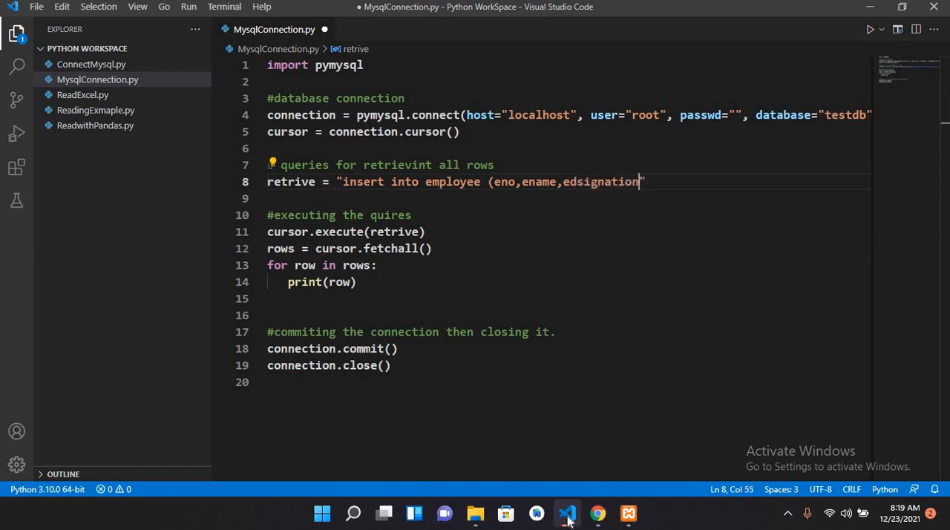
key(Backspace)
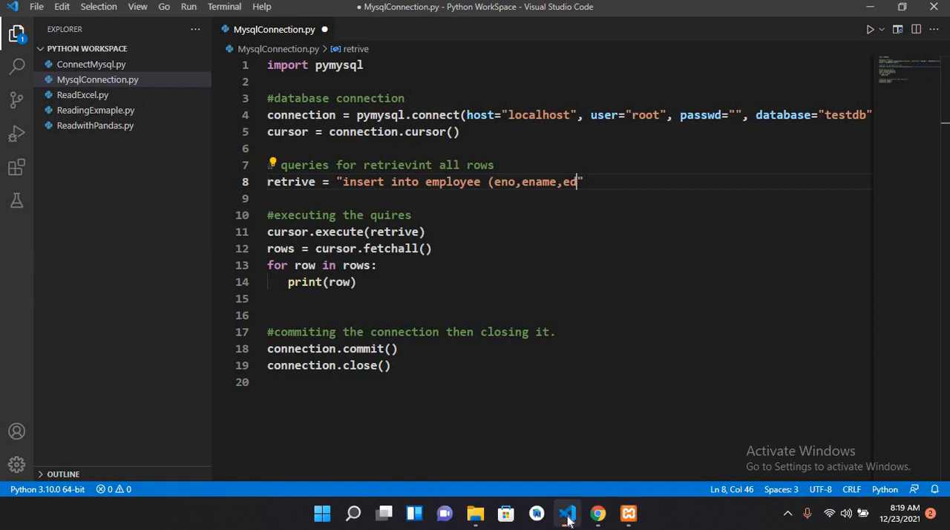
text(esin)
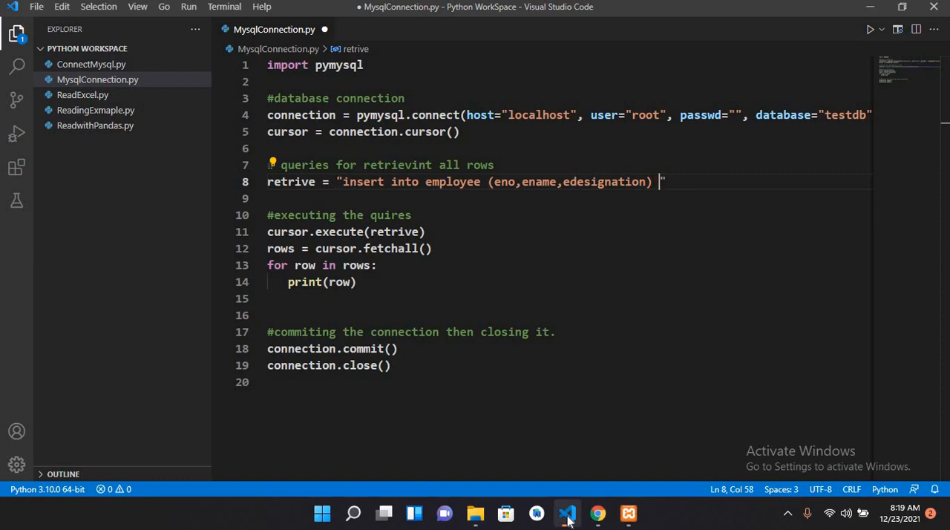
Add values (60, 'Asad', 'teacher'); to finish the insert statement.
text(values)
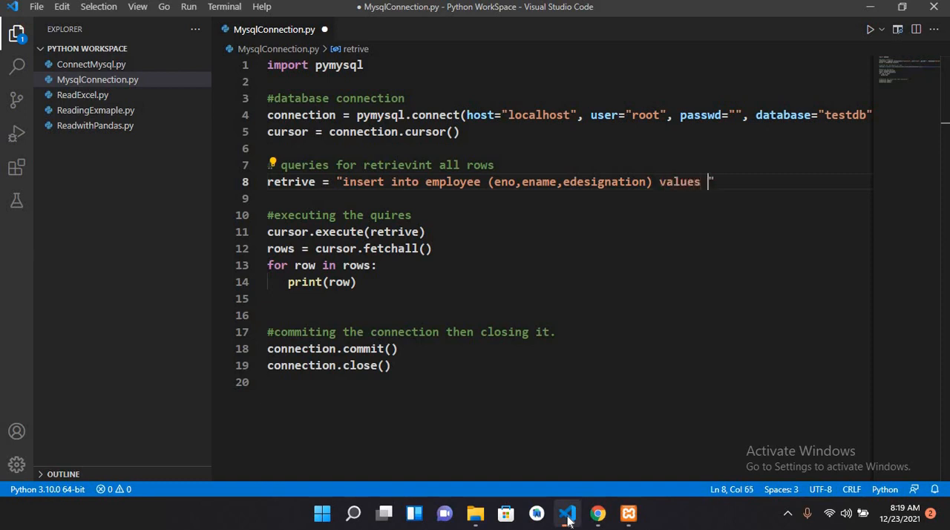
text(()
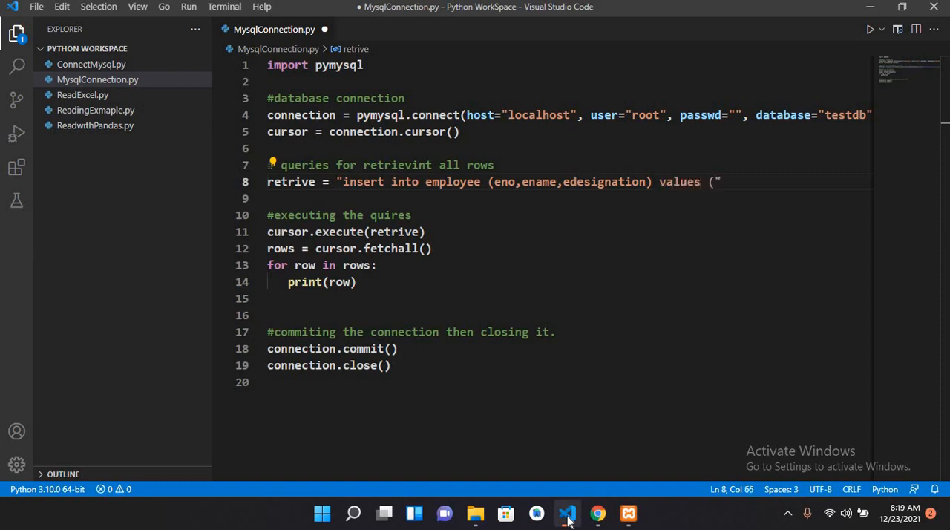
text(60, ')
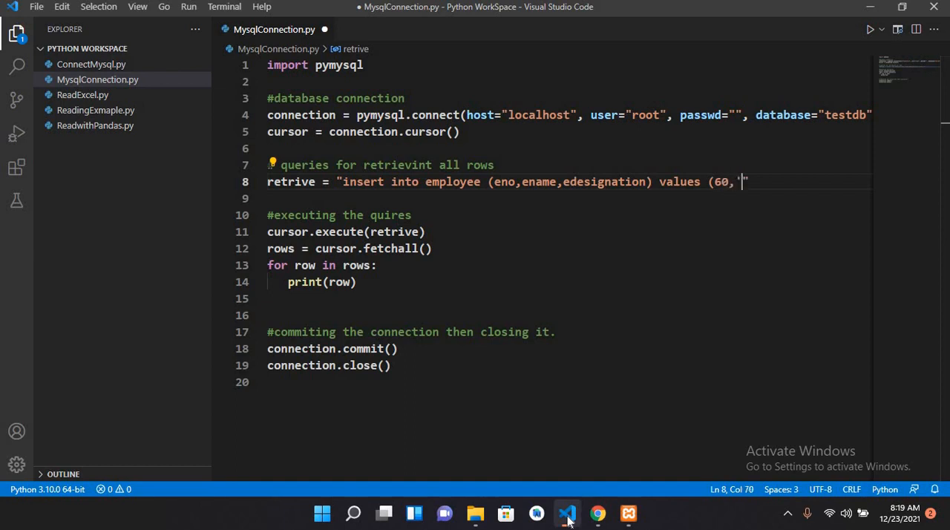
text(')
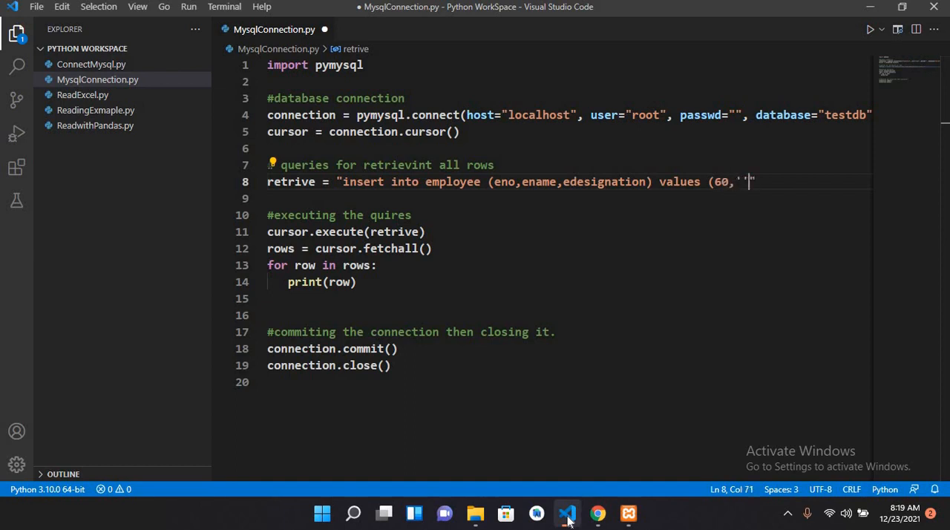
key(Backspace)
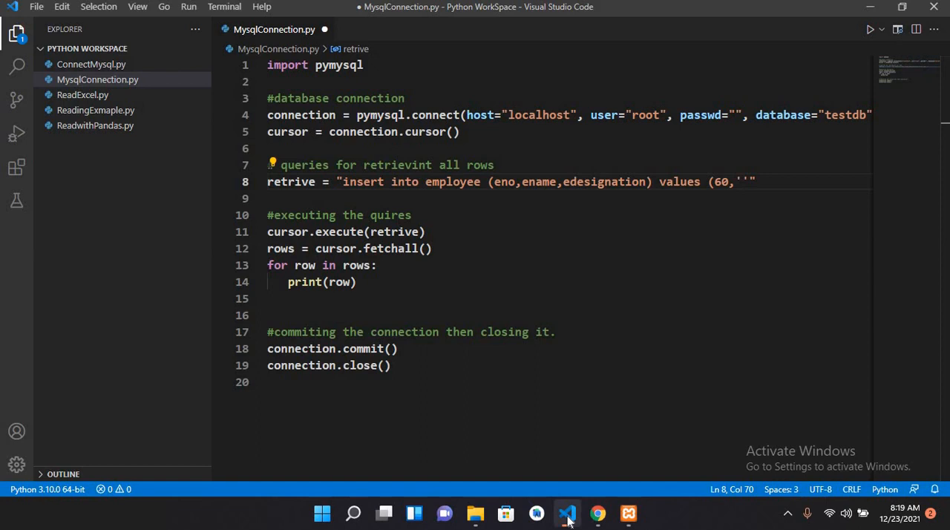
text(Asad)
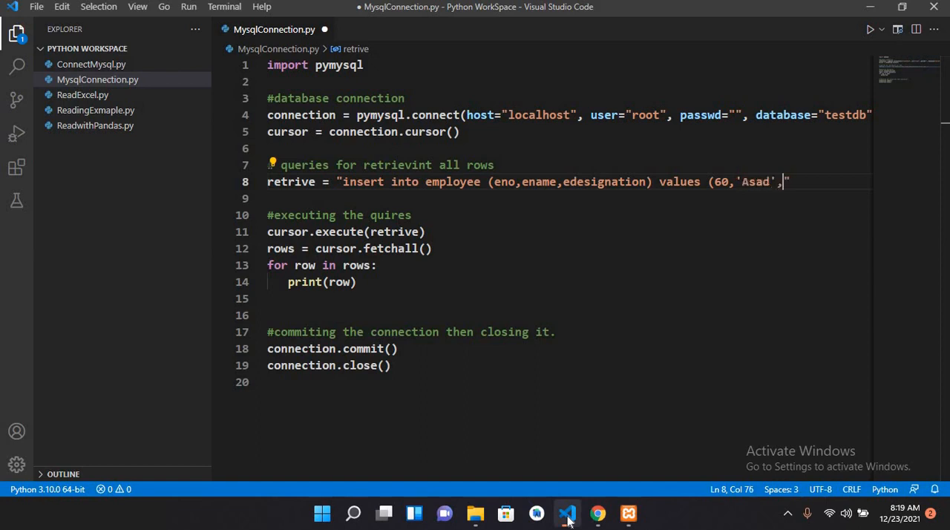
text(")
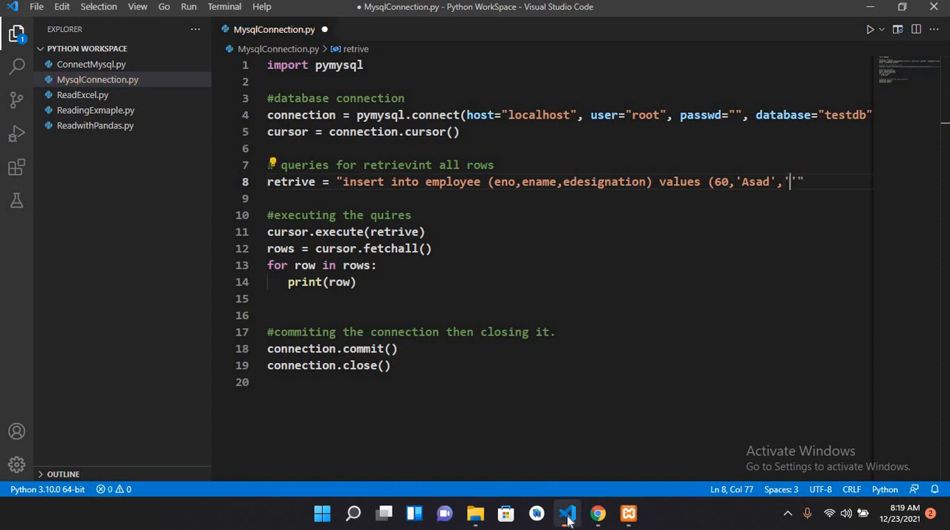
text(teacher)
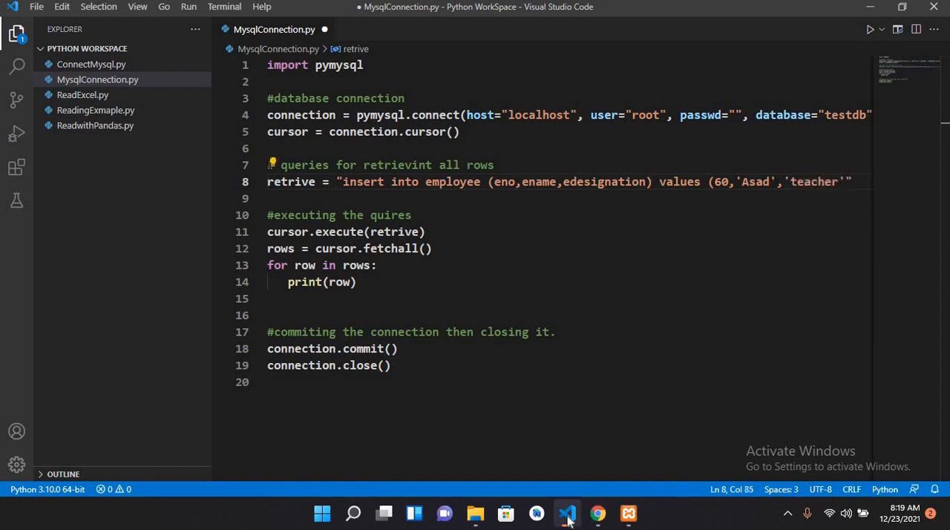
text(;)
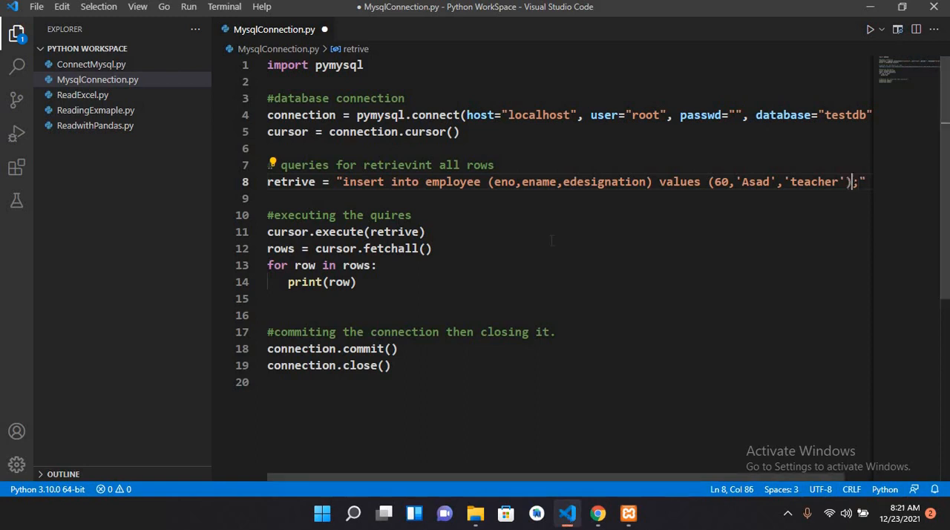
Rename retrive to query in both the assignment and cursor.execute, then target the fetch-and-loop lines for removal.
click(756, 181)
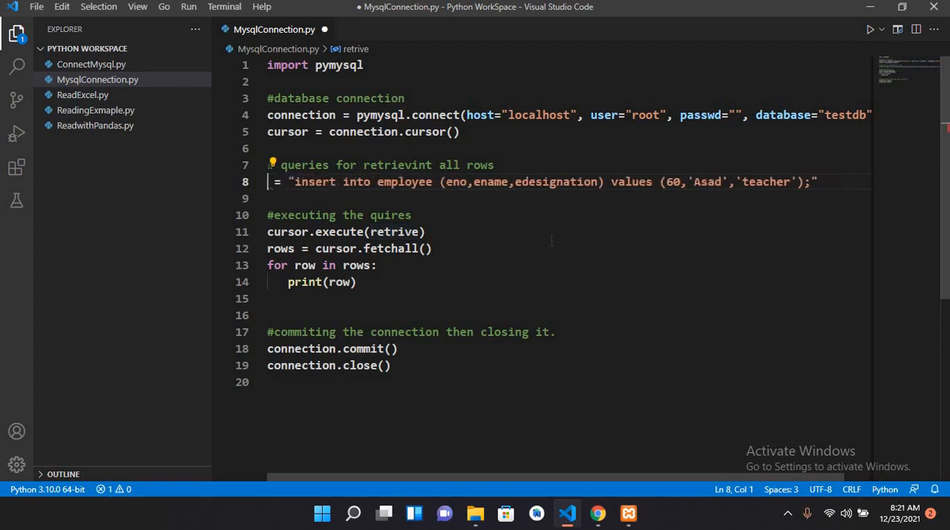
text(query)
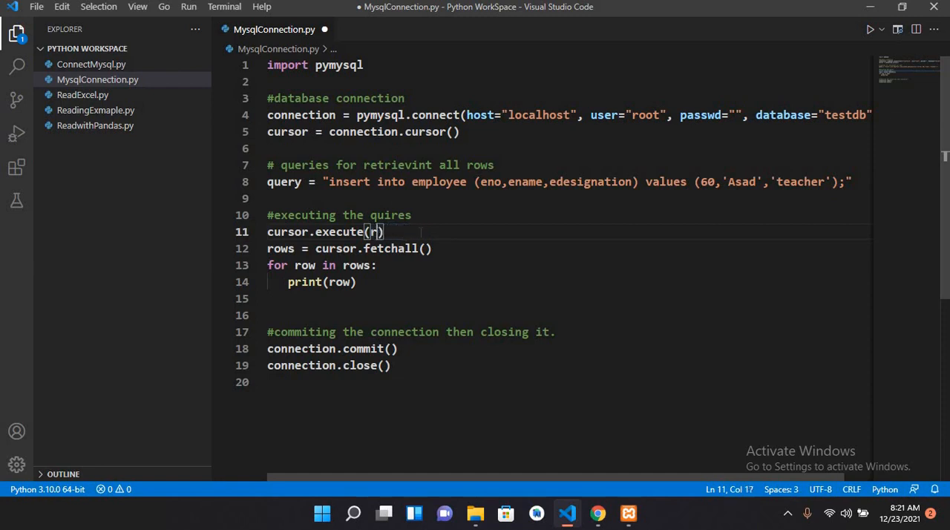
text(q)
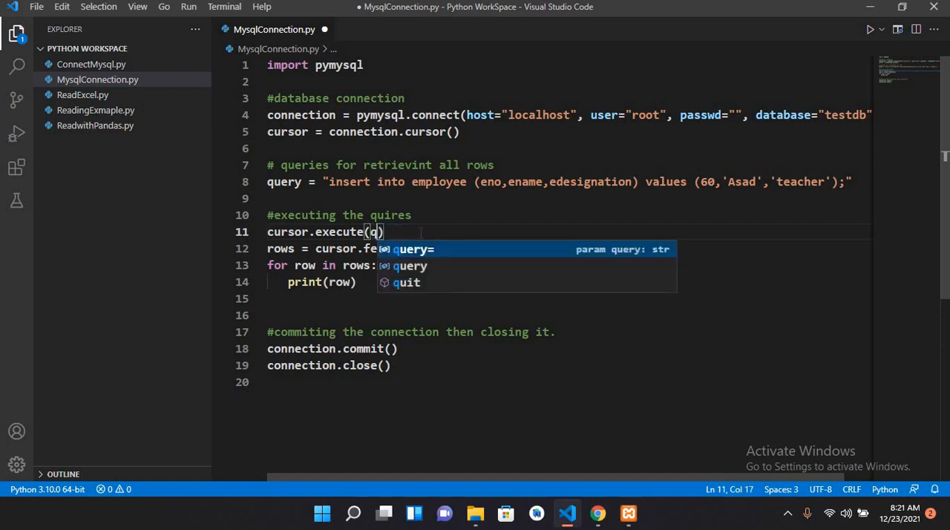
text(ery)
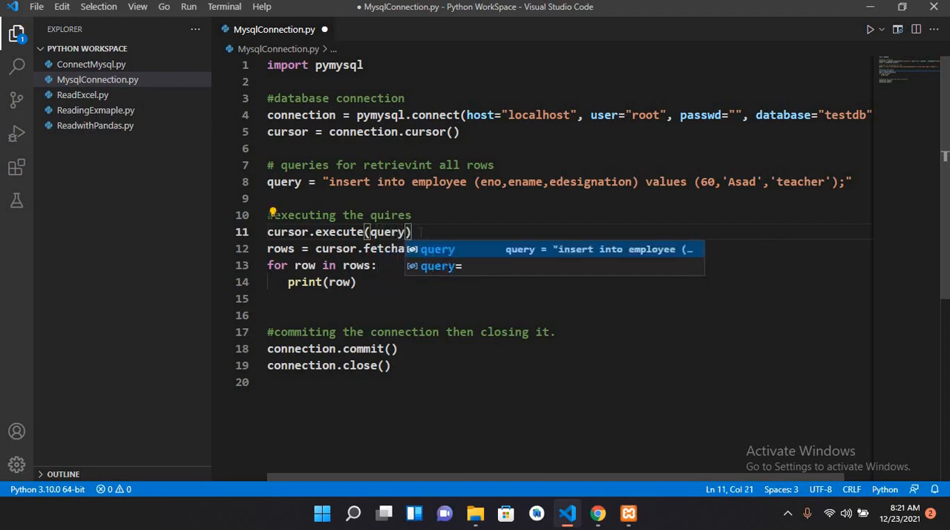
key(Escape)
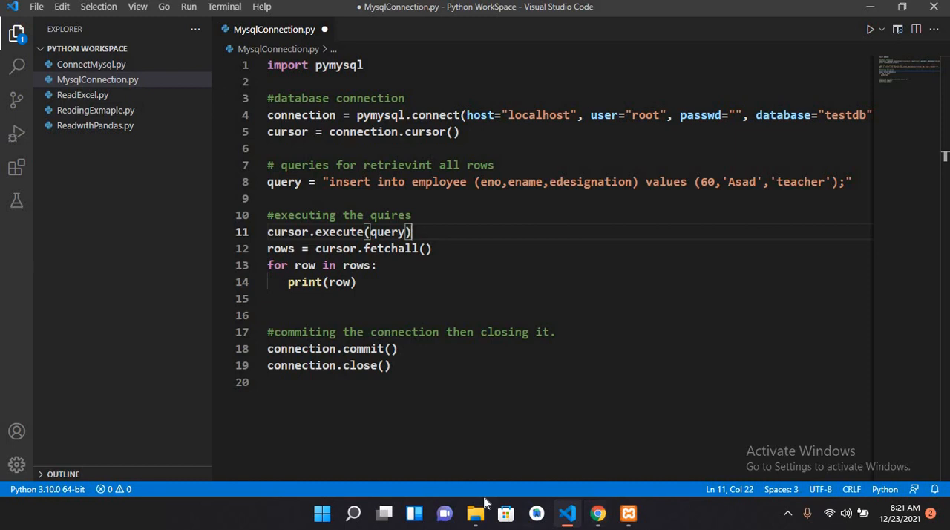
click(268, 250)
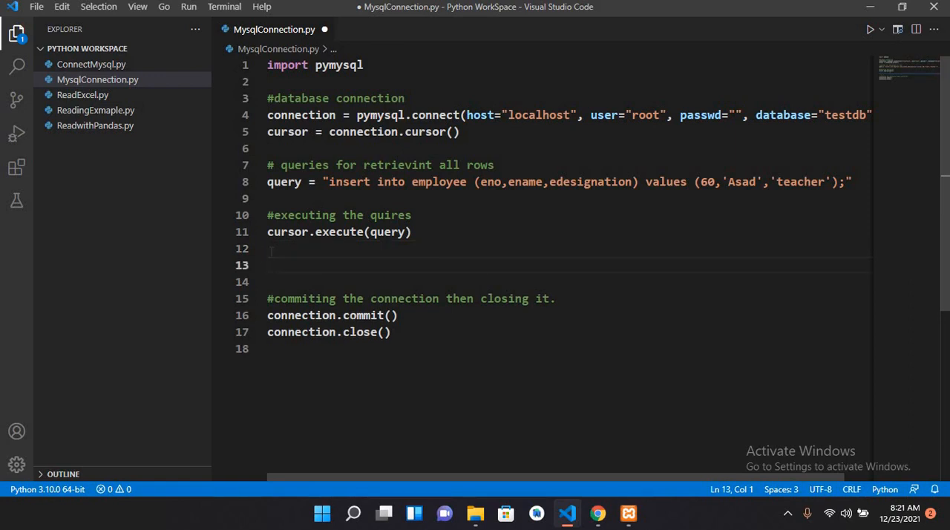
Add print(cursor.rowcount, "record added successfully") after the execute call.
text(print())
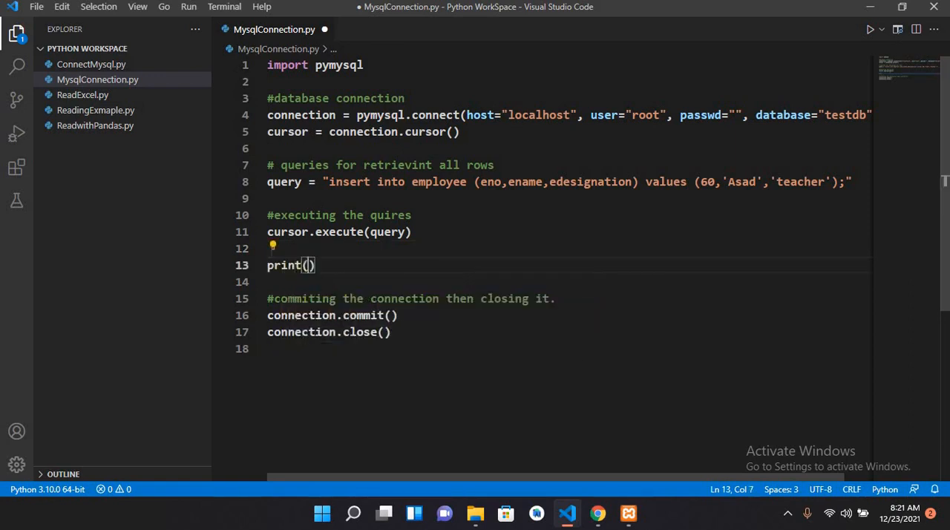
text(cursor.rowcount,)
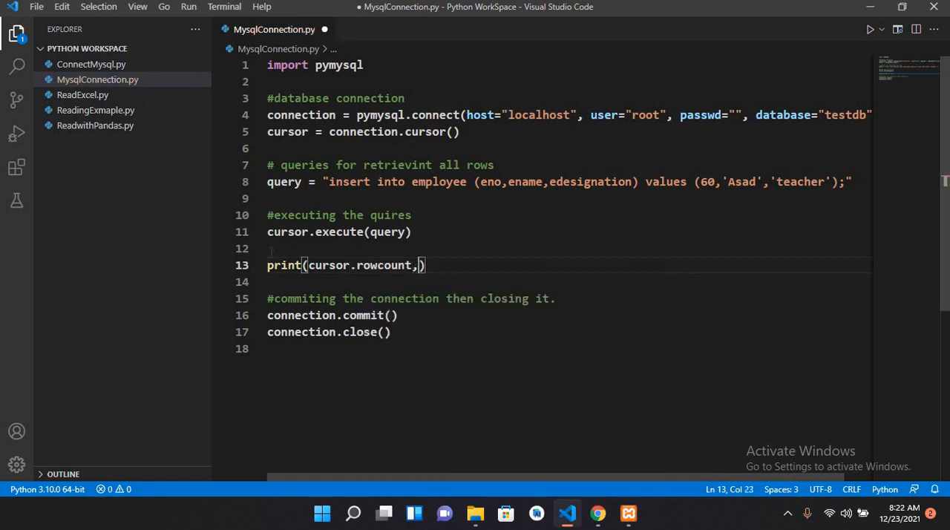
text(")
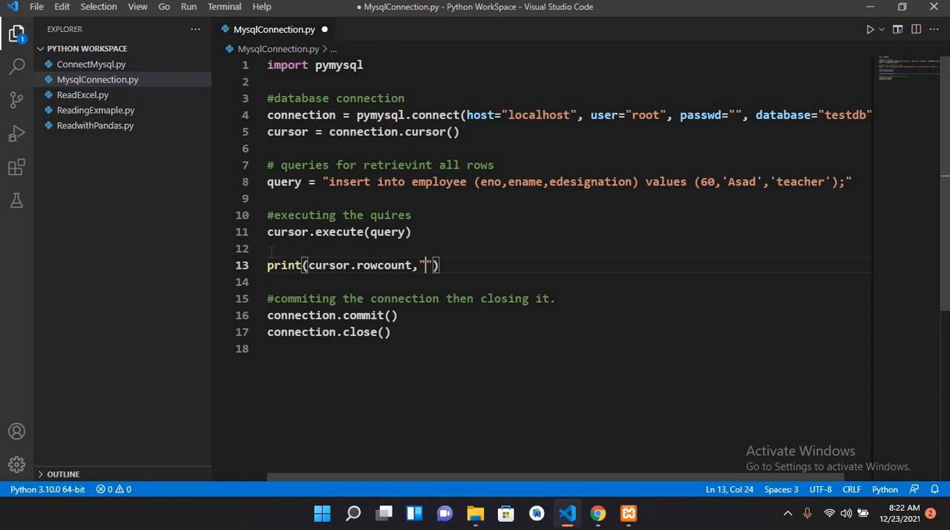
text(recored)
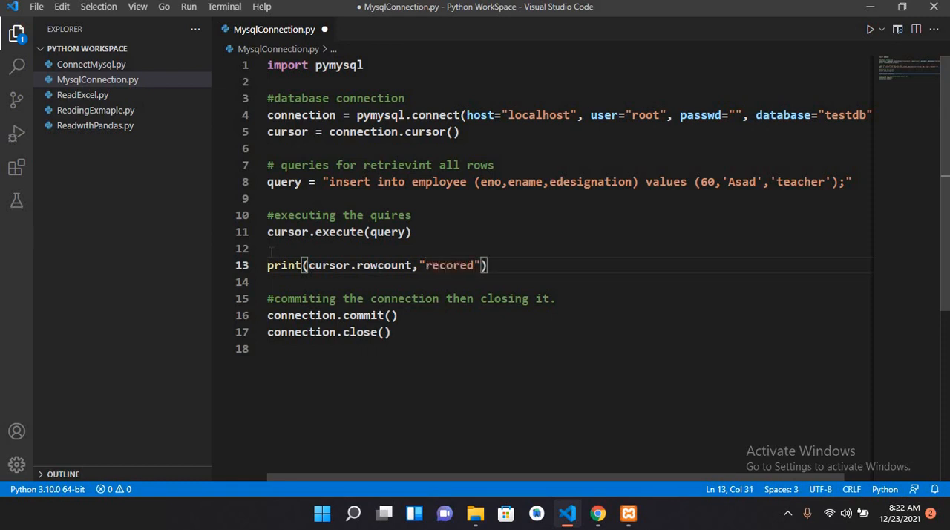
key(Backspace)
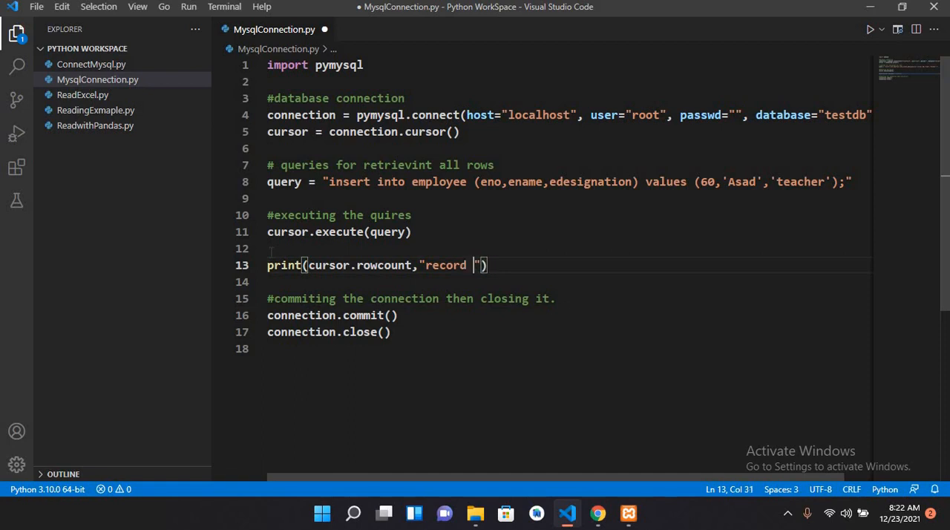
text(added s)
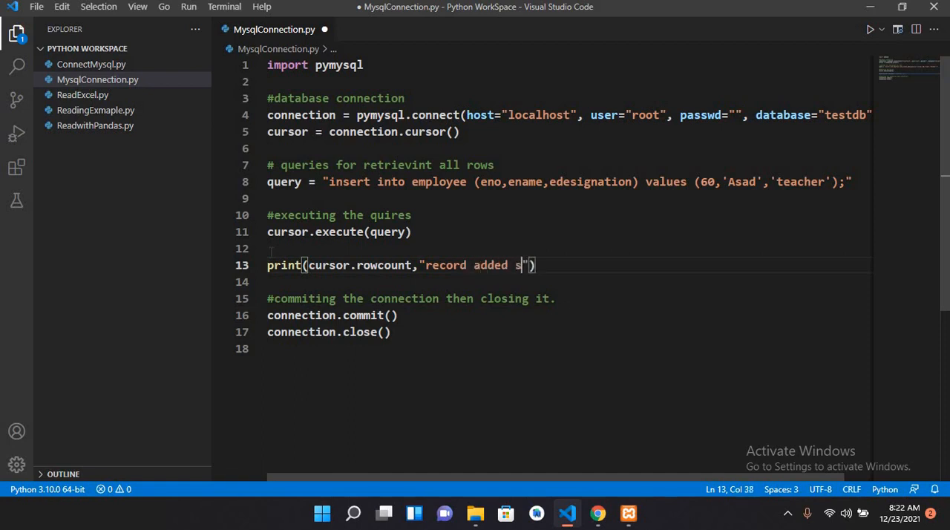
text(uccessfulyy)
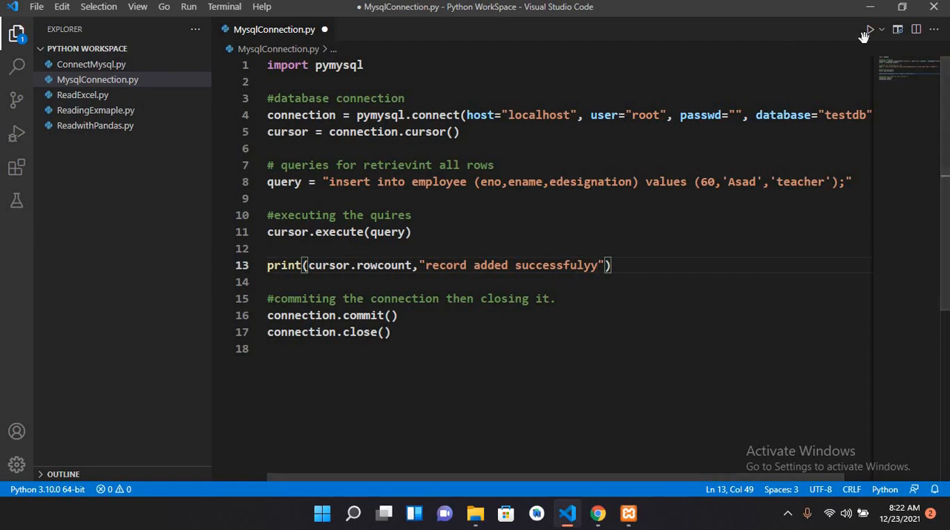
Save the script and run it so the terminal reports 1 record added.
key(ctrl+s)
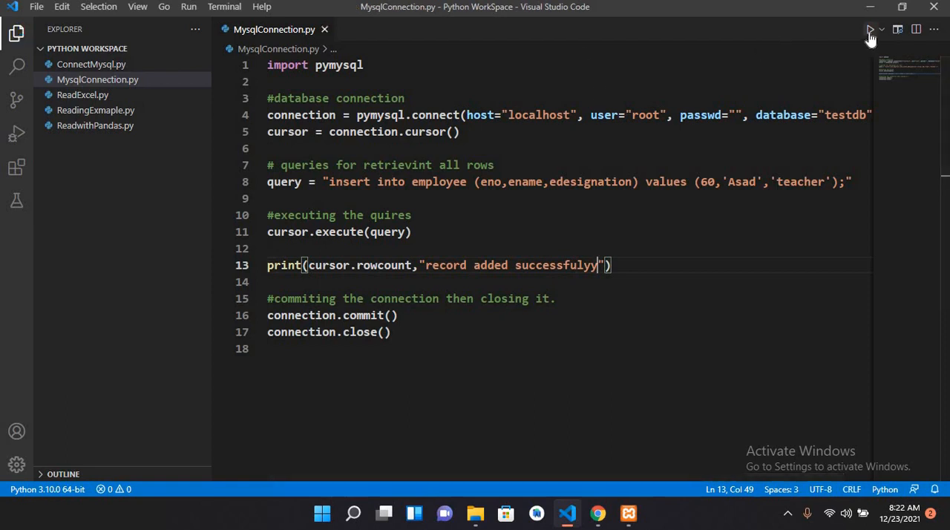
click(871, 29)
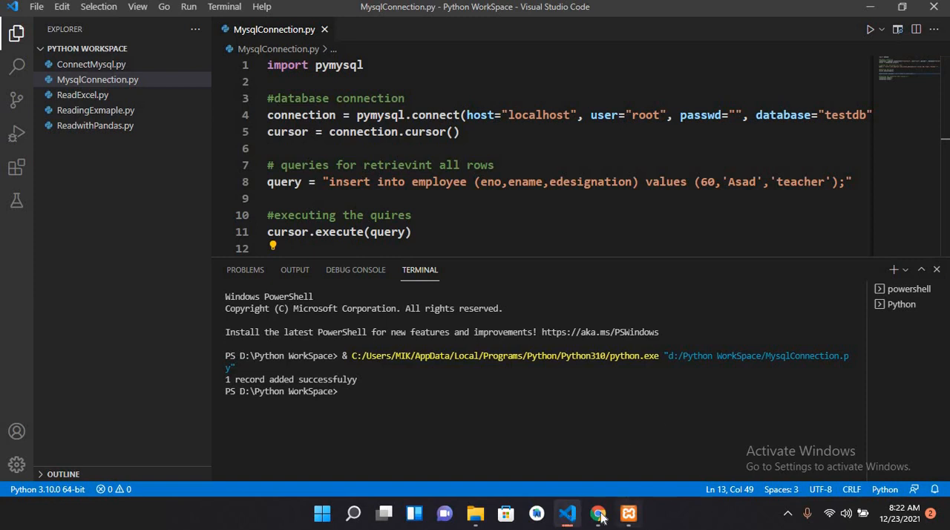
Reload the phpMyAdmin employee table to see row 60, Asad, teacher, then return to VS Code.
click(597, 514)
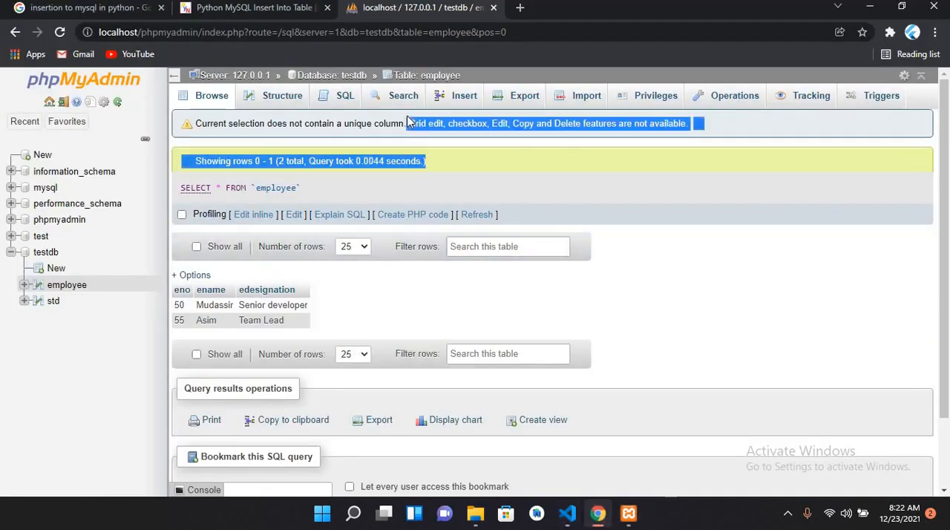
click(59, 32)
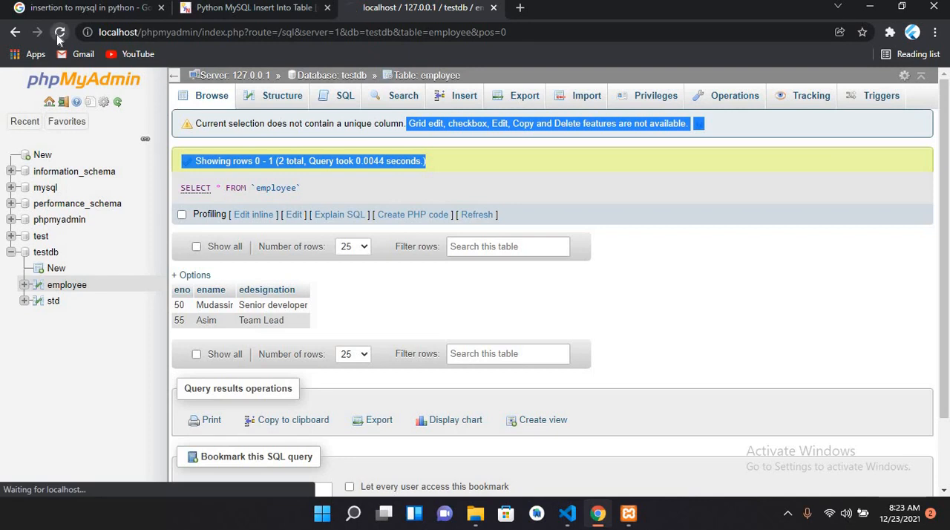
click(60, 33)
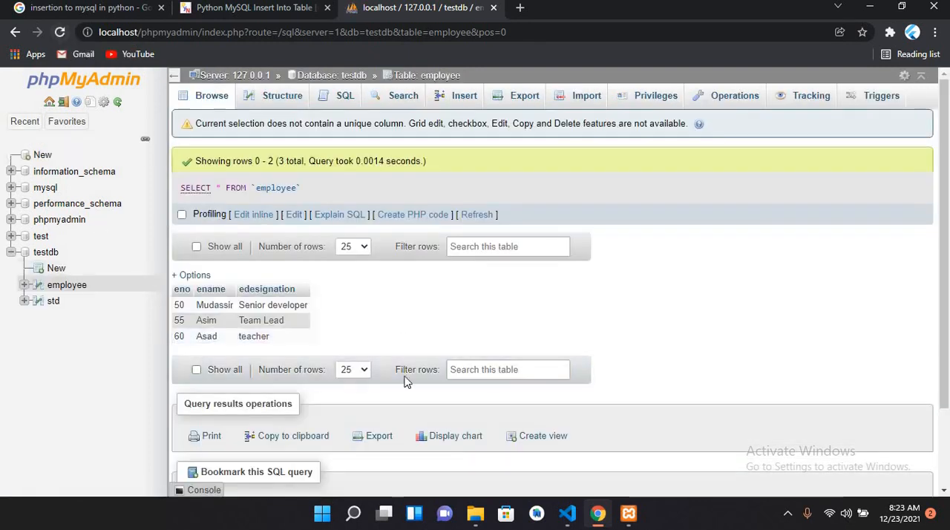
mouse_move(628, 514)
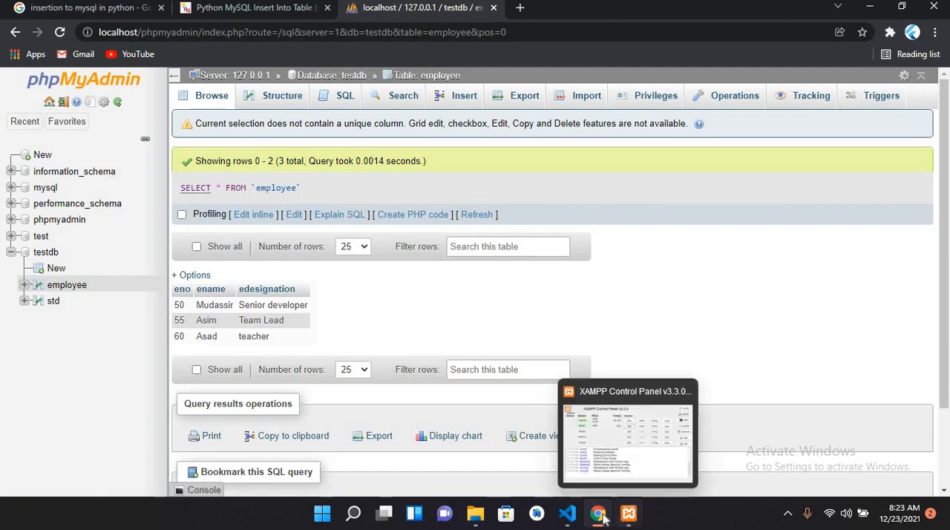
click(567, 513)
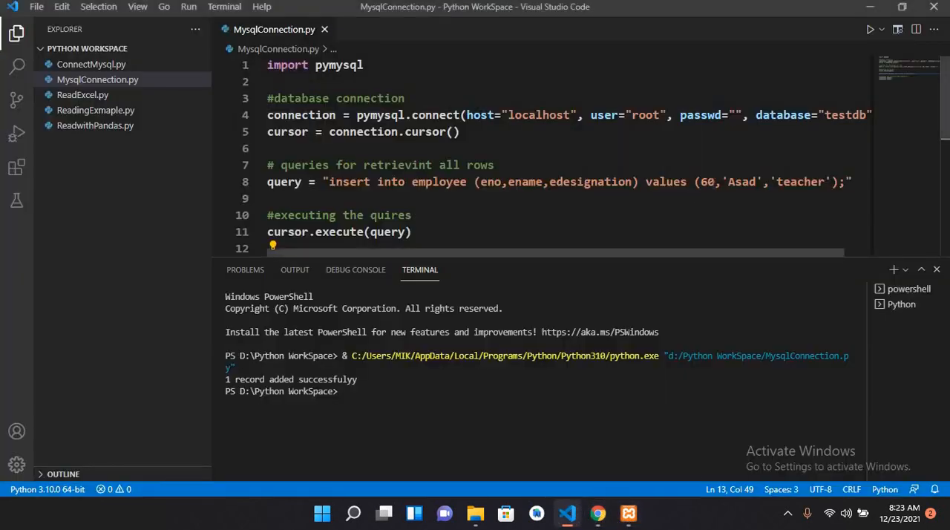
Change the insert values to 63, 'Khan', 'Police man'.
text(3)
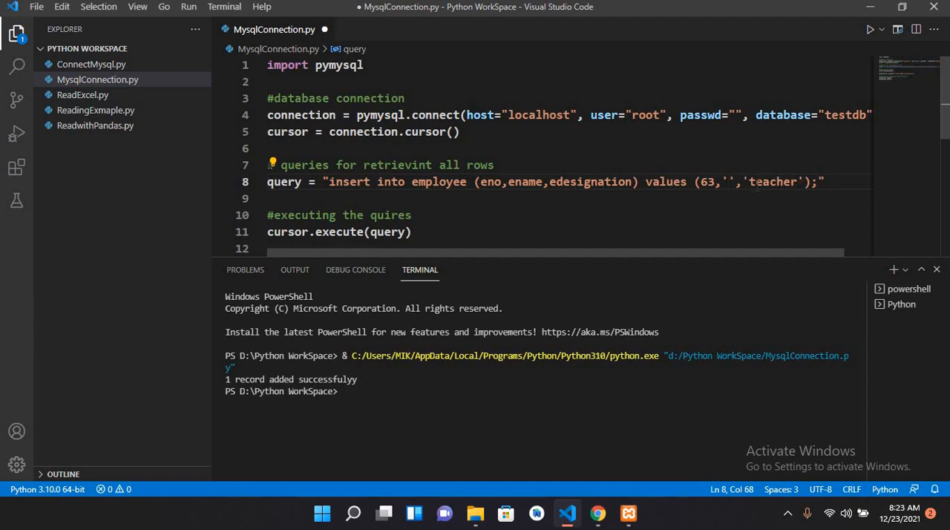
text(K)
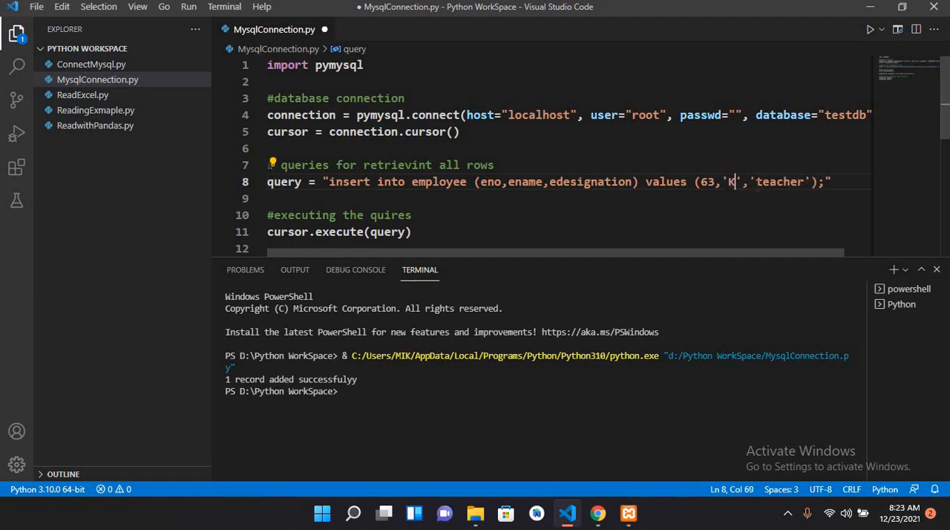
text(han)
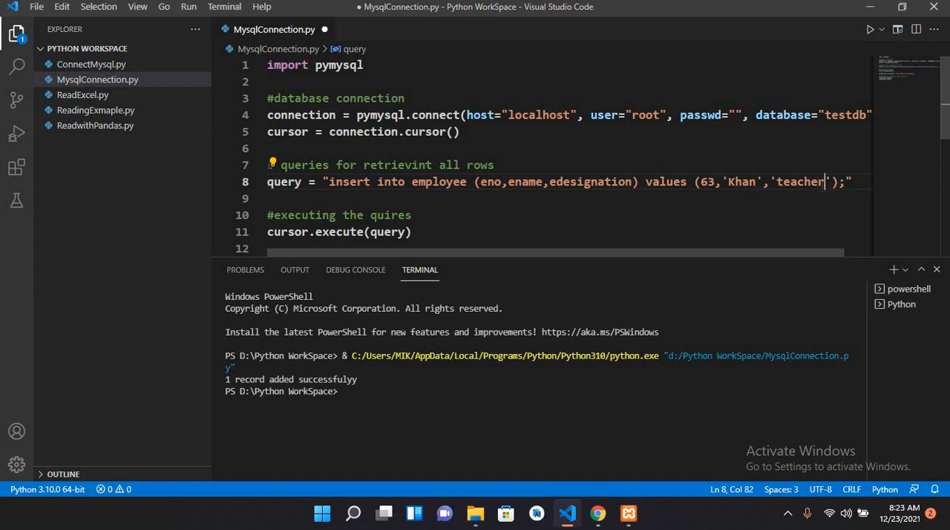
key(Backspace)
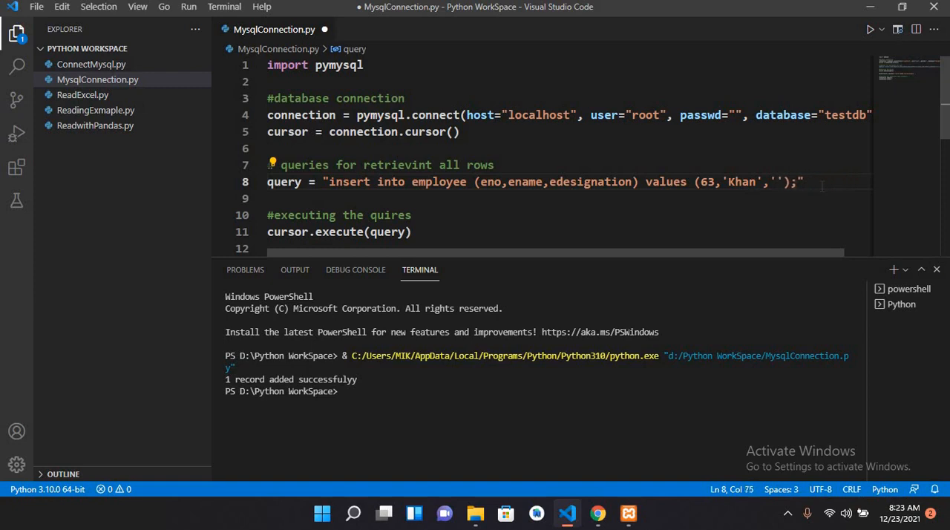
text(Po)
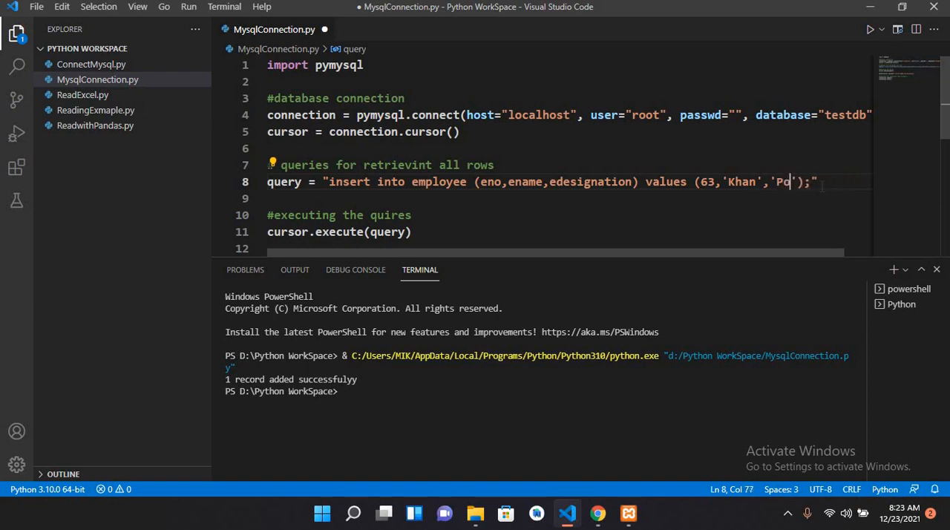
text(lice man)
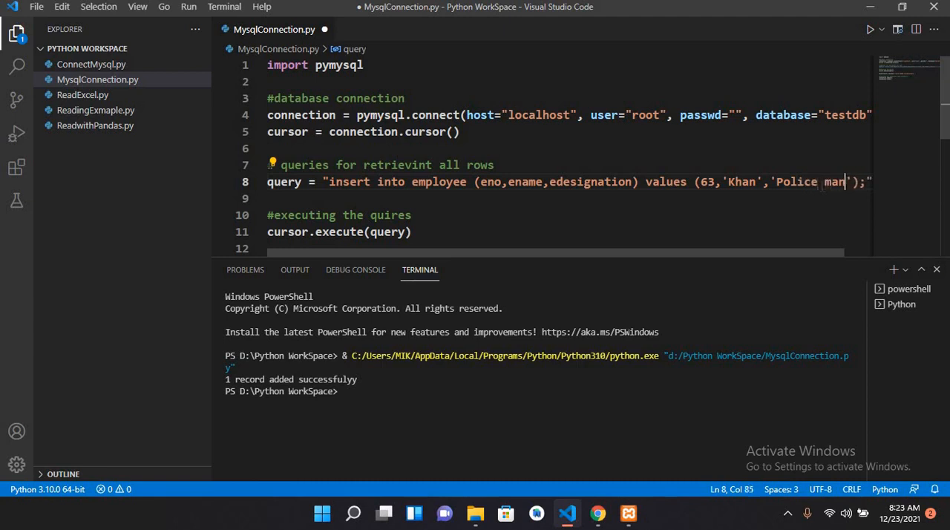
mouse_move(870, 30)
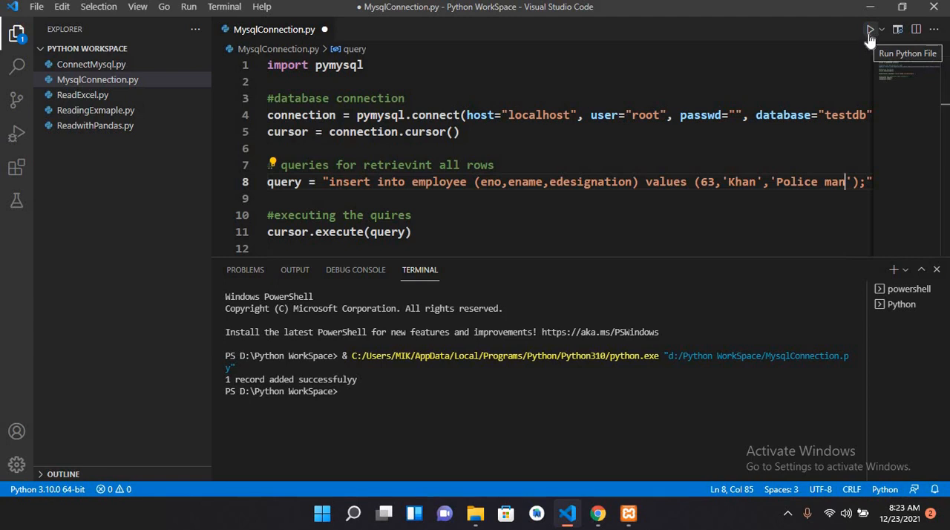
Run the script again so a second record-added message appears.
click(871, 30)
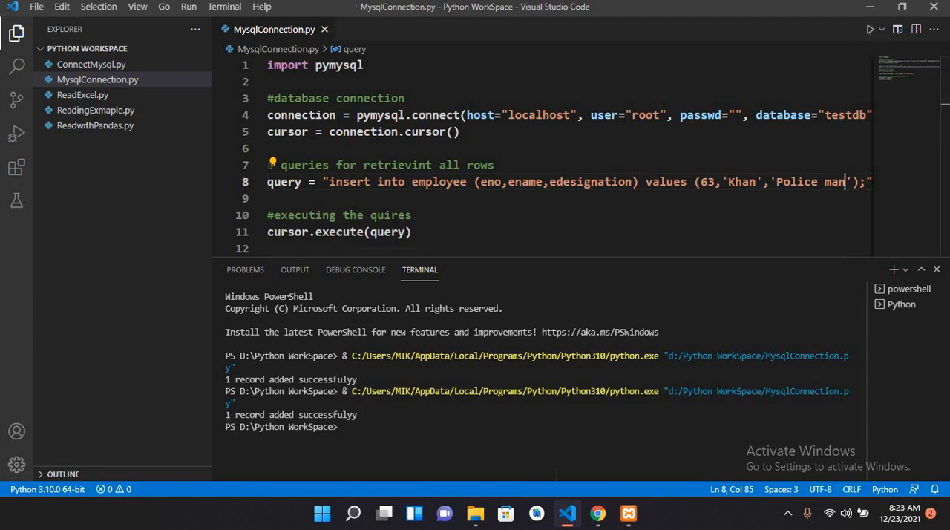
mouse_move(597, 514)
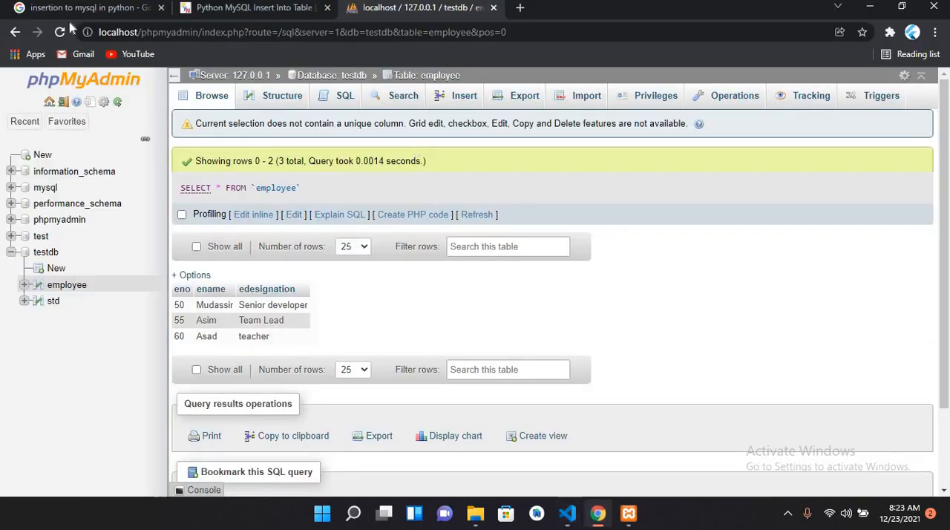
Reload the phpMyAdmin employee table to show row 63, Khan, Police man.
click(59, 32)
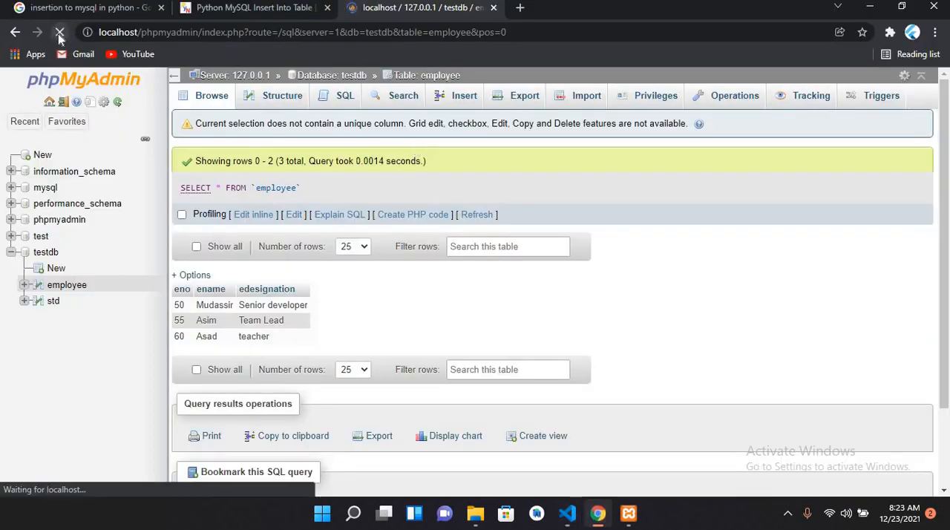
click(60, 33)
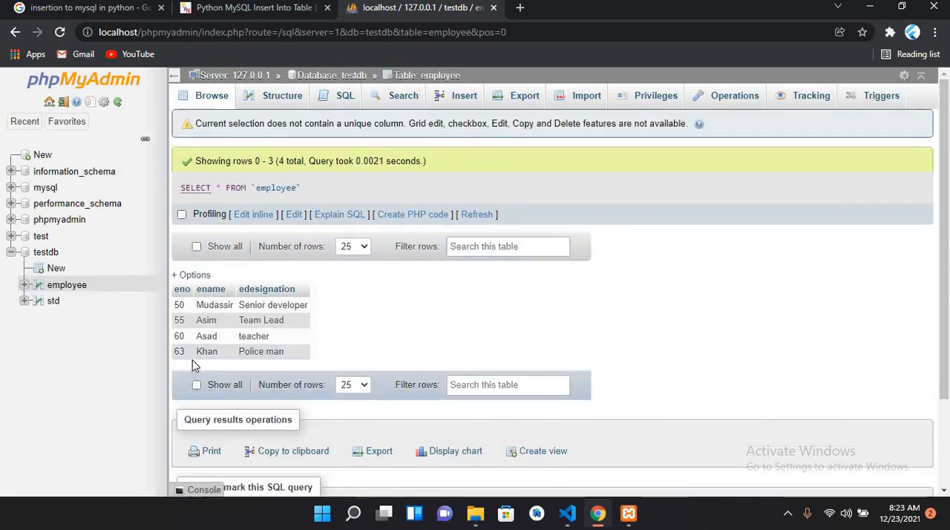
mouse_move(230, 351)
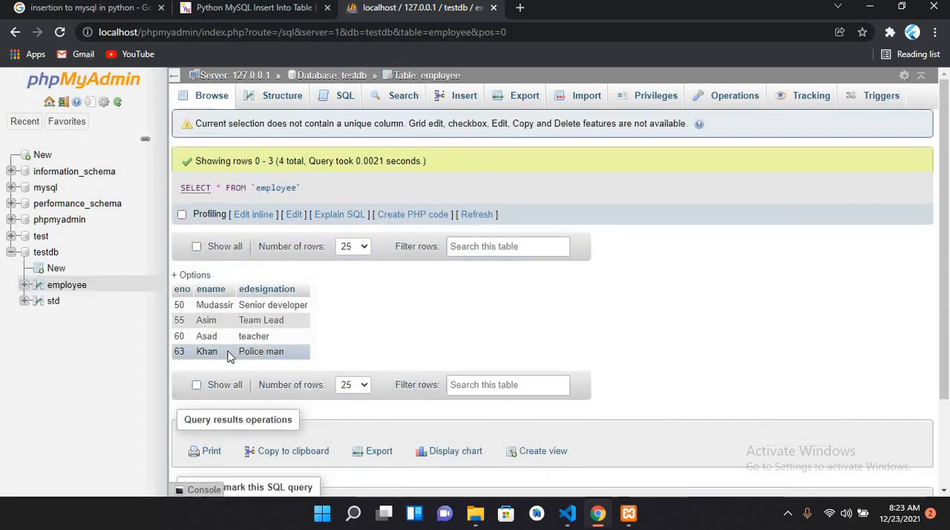
mouse_move(261, 365)
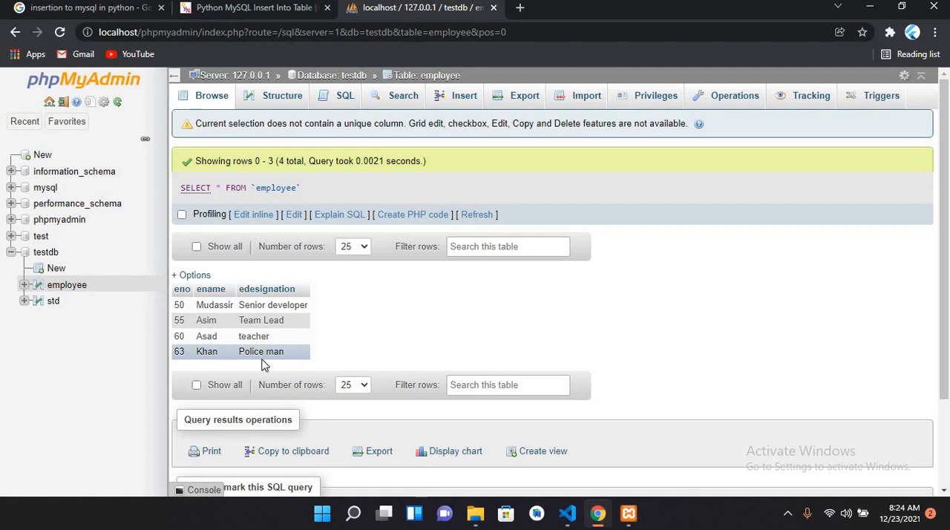
mouse_move(137, 330)
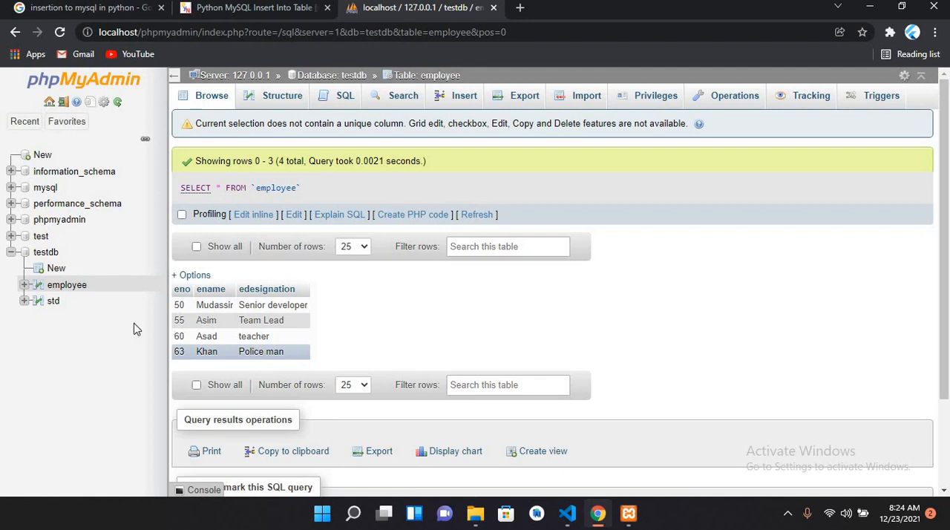